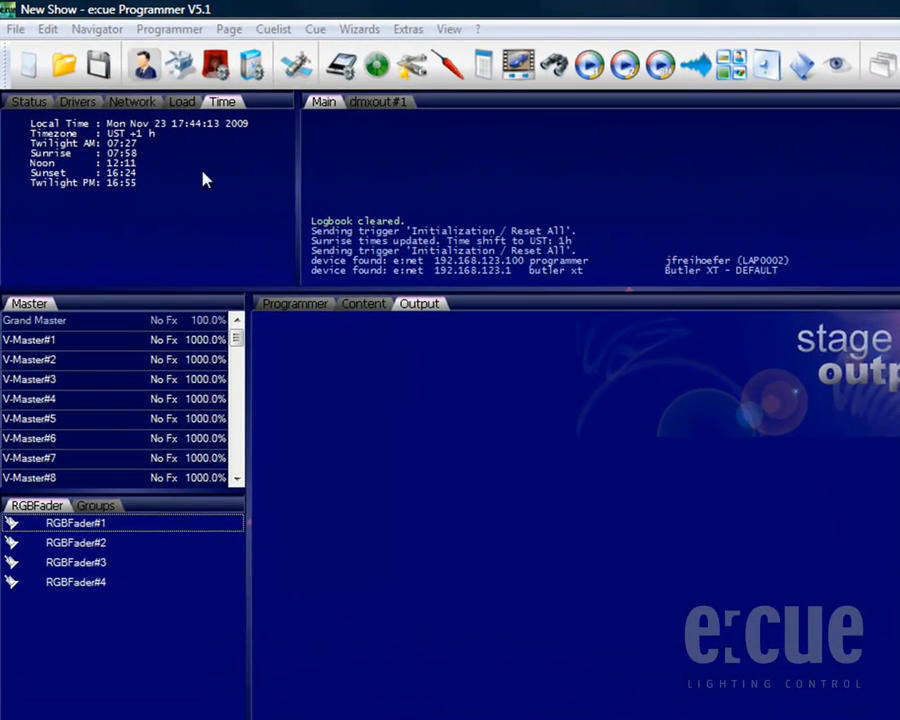
- Show the Network view and attempt to configure the butler xt, getting the Device Manager in-use warning
click(132, 101)
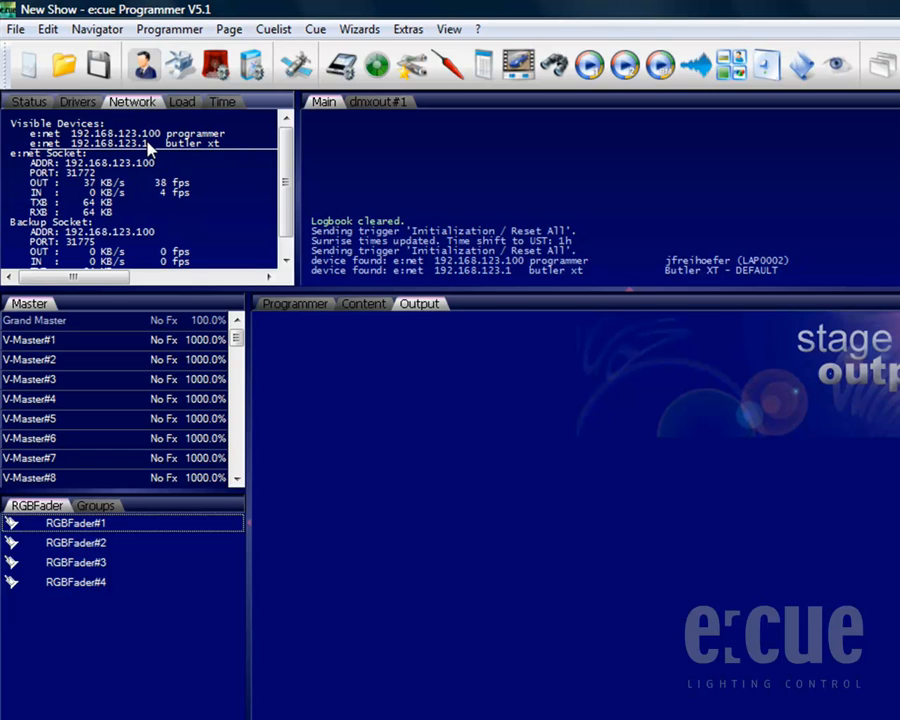
double_click(150, 143)
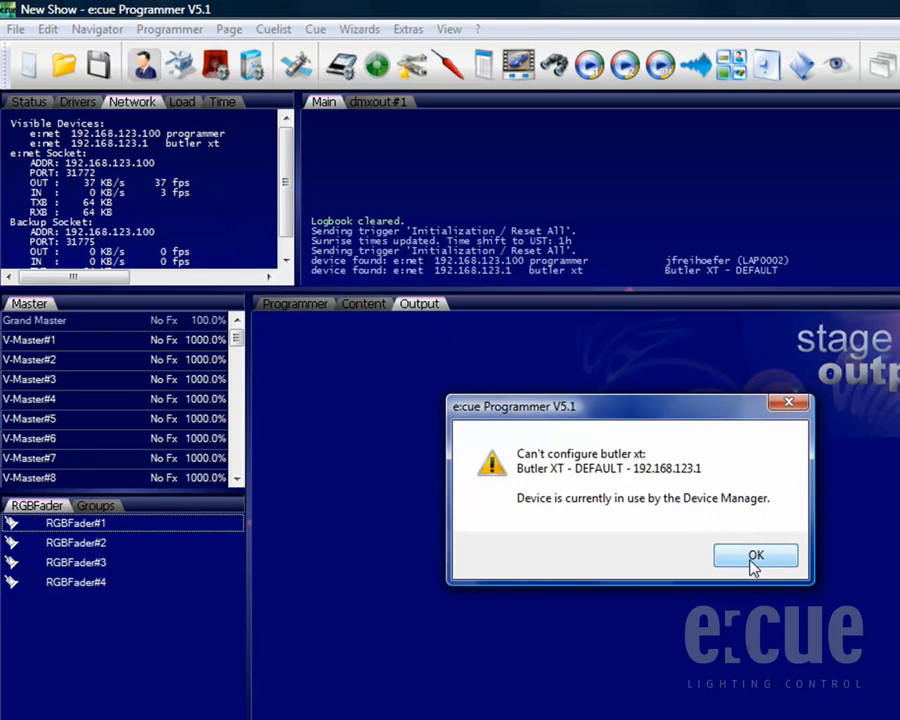
- Dismiss the warning and disable the dmxout#1 Butler XT driver in Device Manager
click(755, 555)
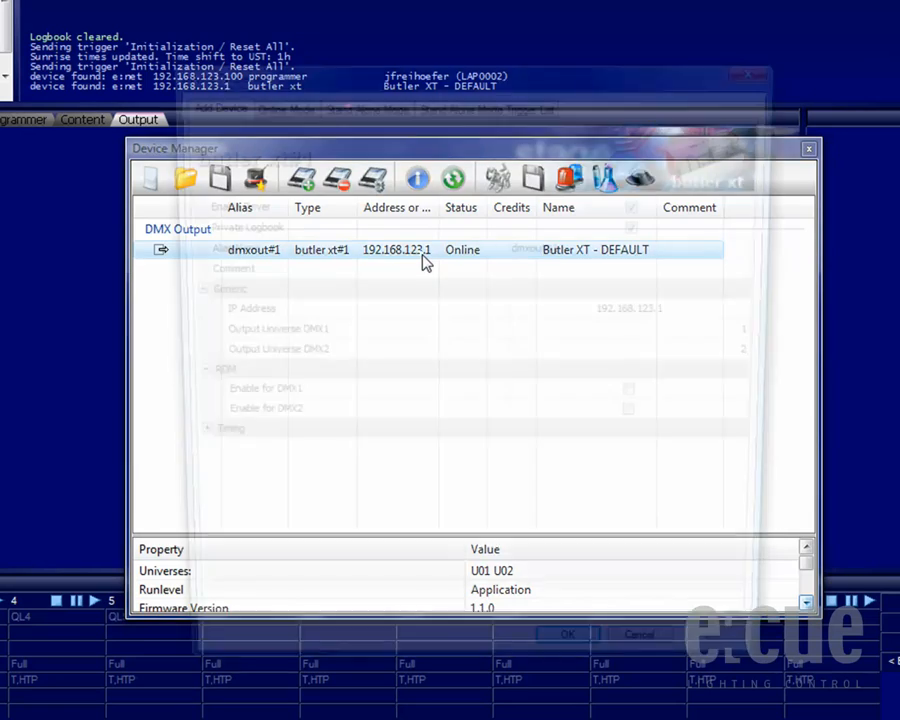
double_click(395, 249)
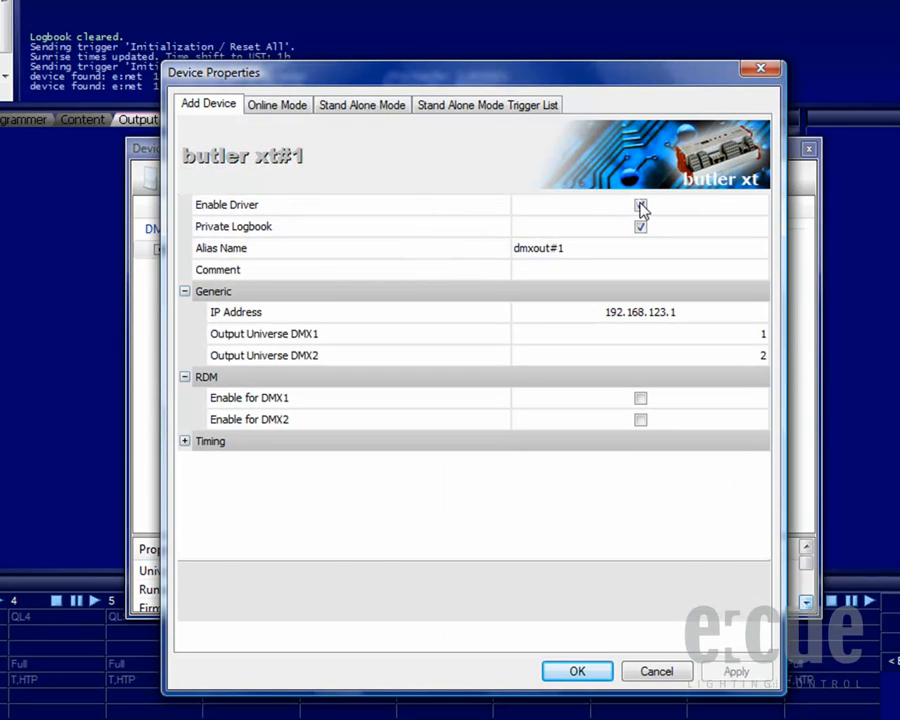
click(640, 205)
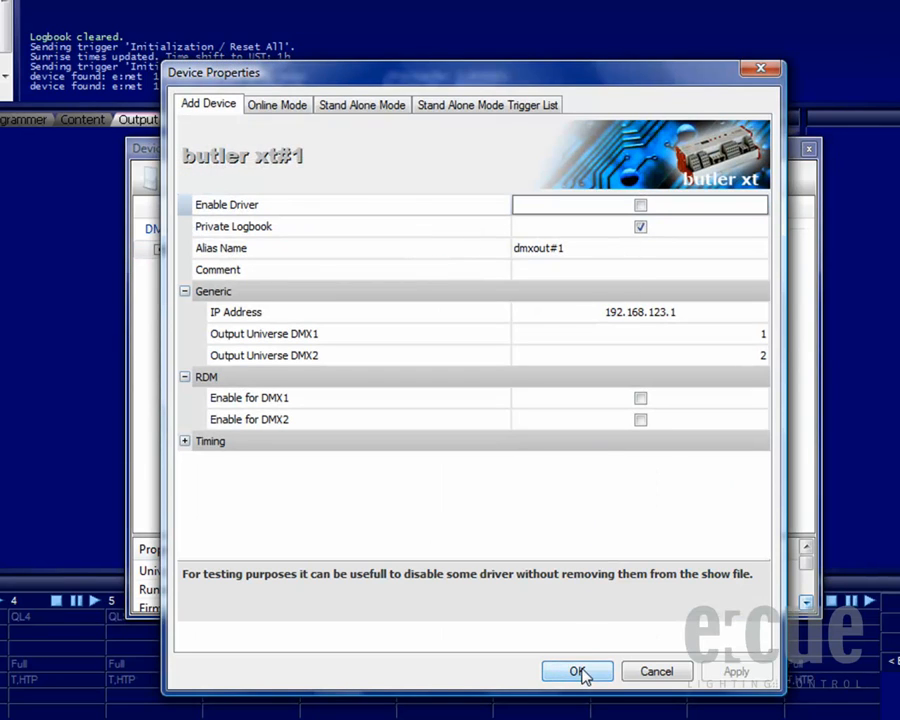
click(577, 671)
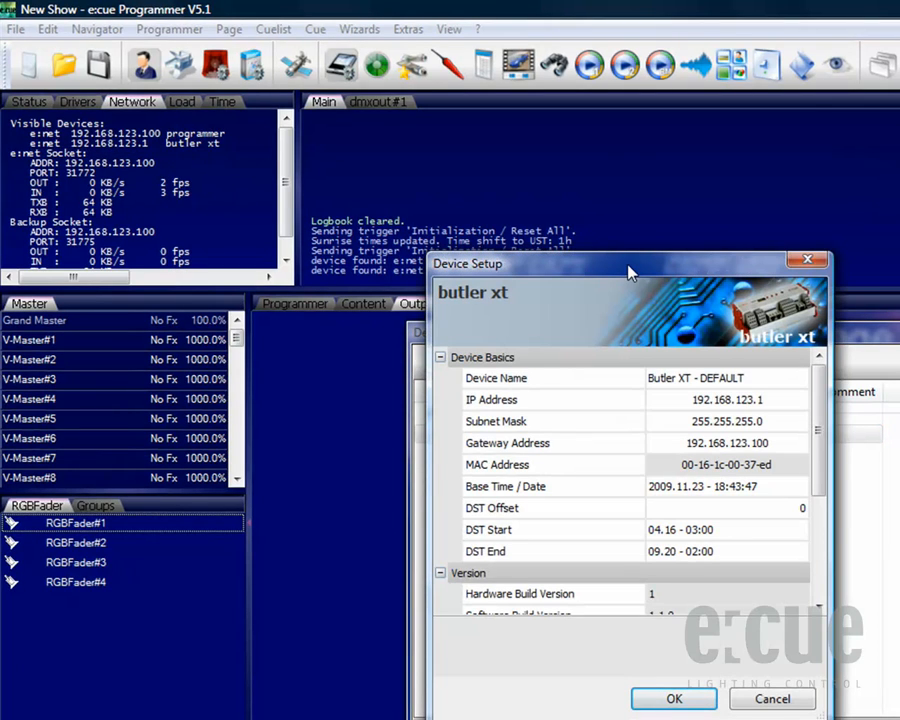
click(667, 399)
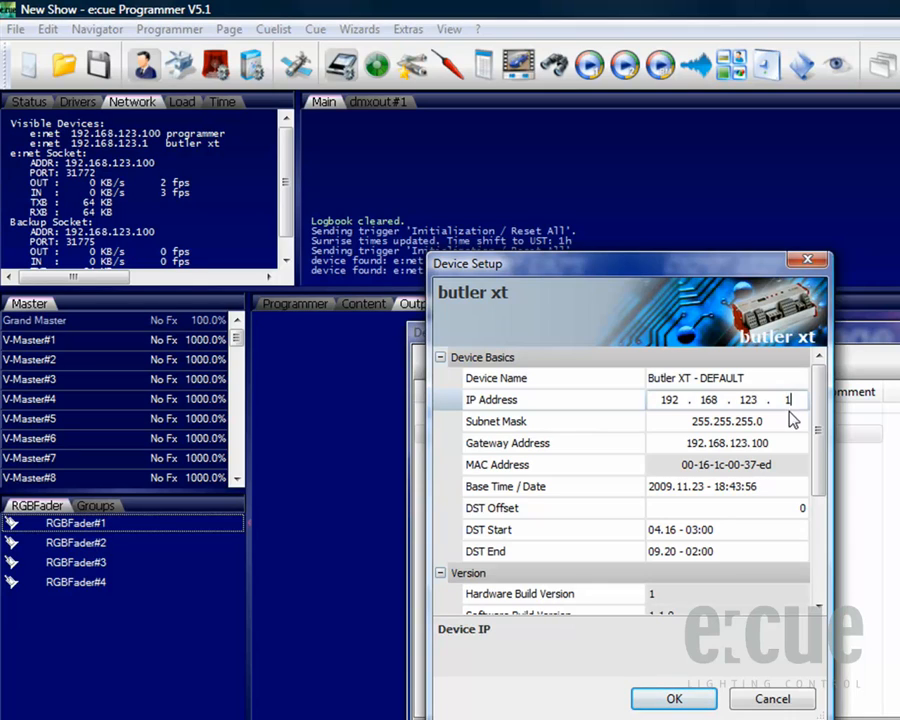
scroll(down, 3)
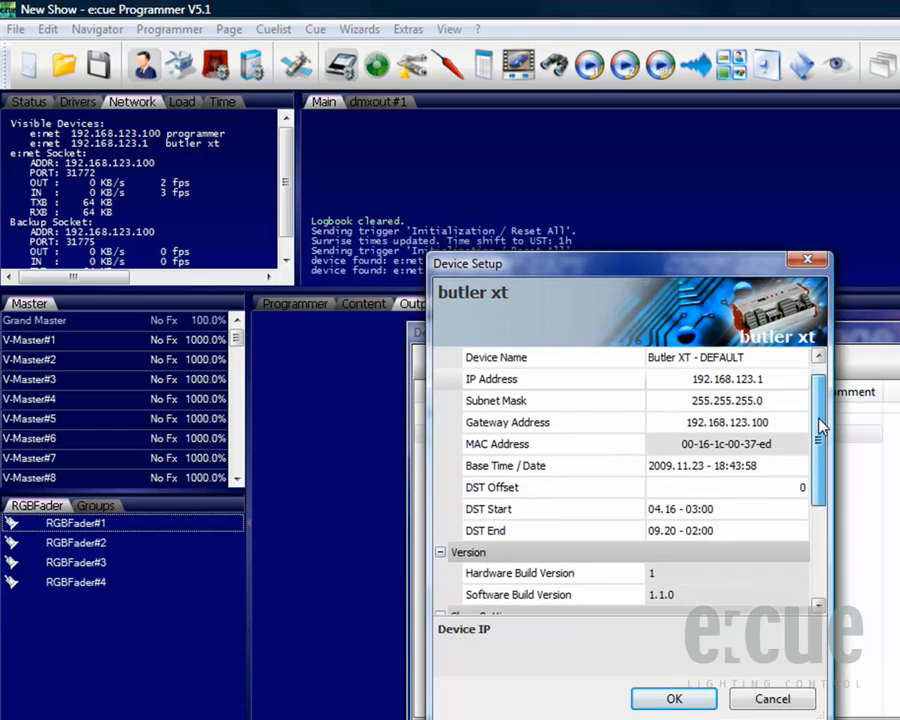
scroll(down, 3)
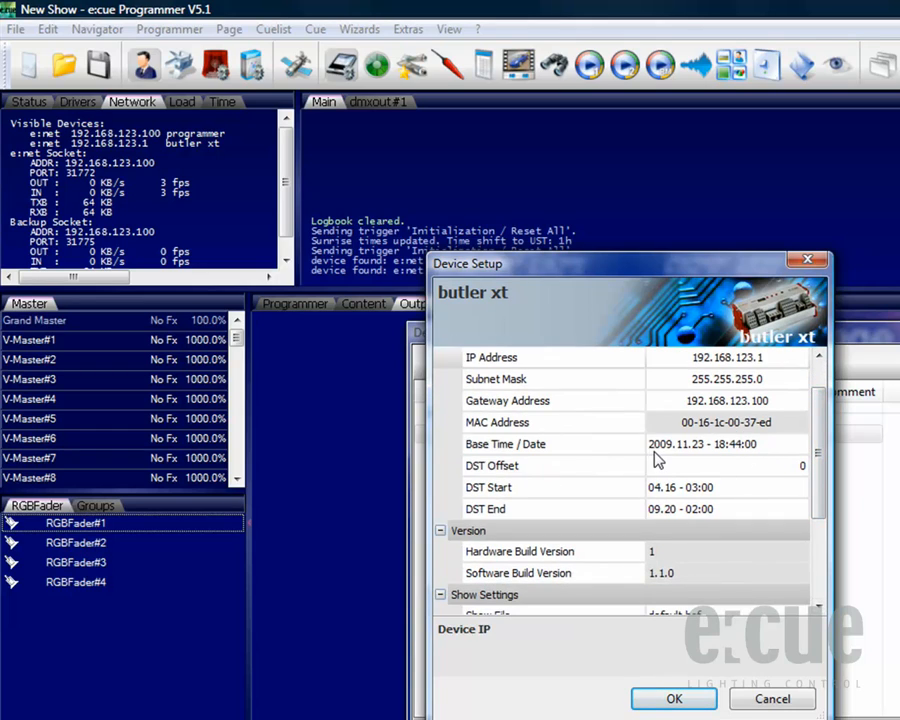
click(700, 444)
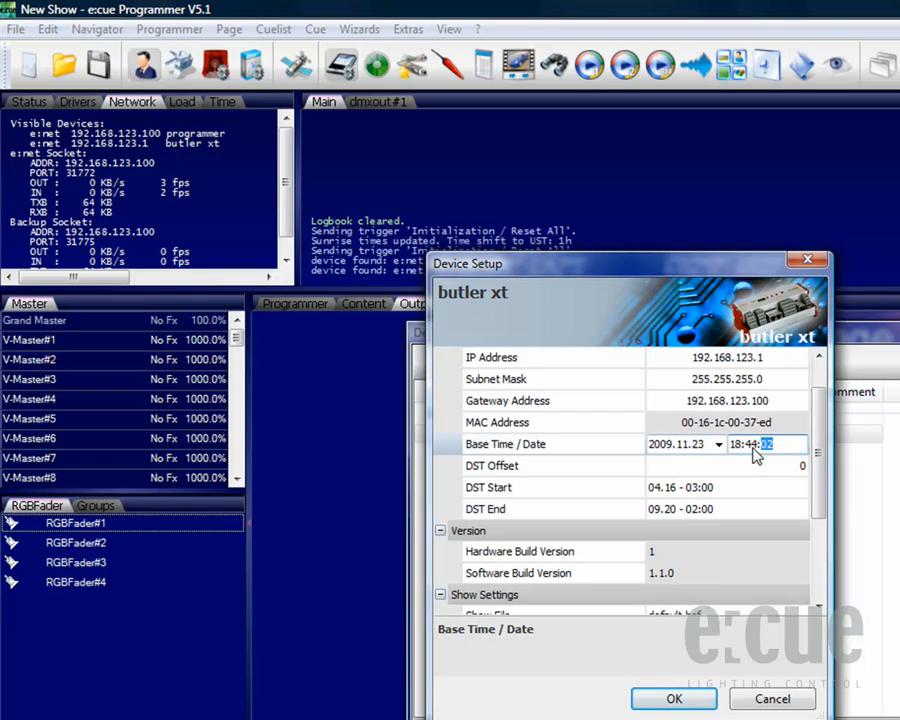
click(720, 465)
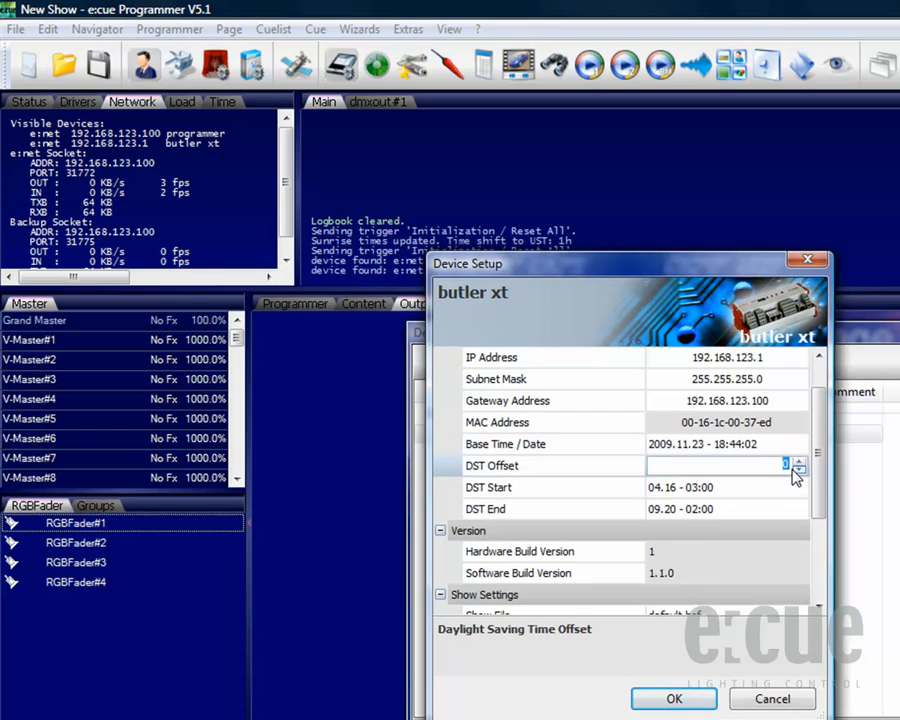
scroll(down, 3)
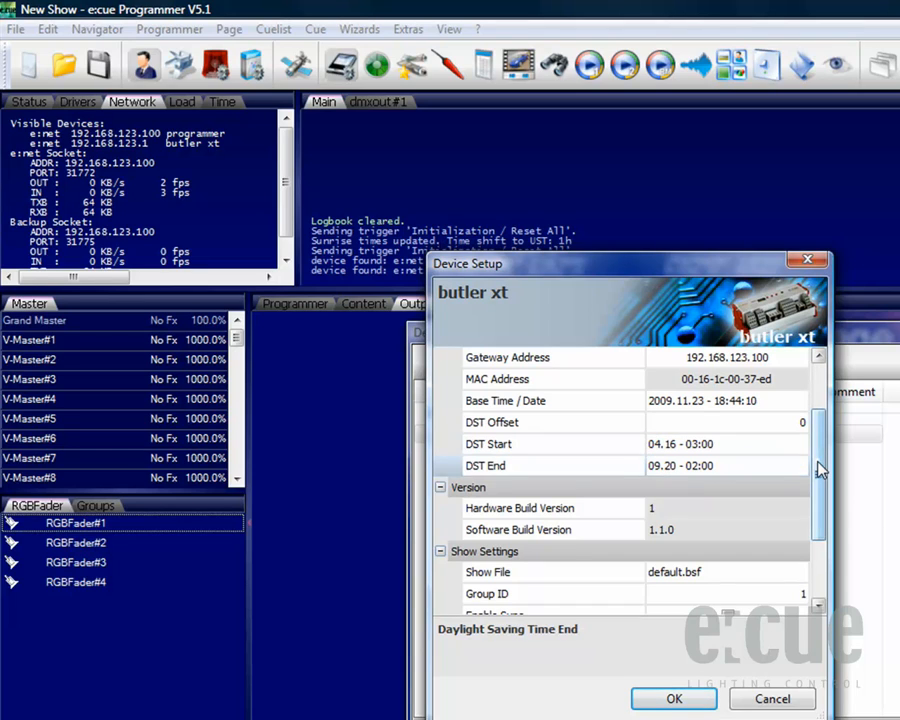
- Review the Show and Dmx settings, then accept the Butler XT setup to return to Device Manager
scroll(down, 3)
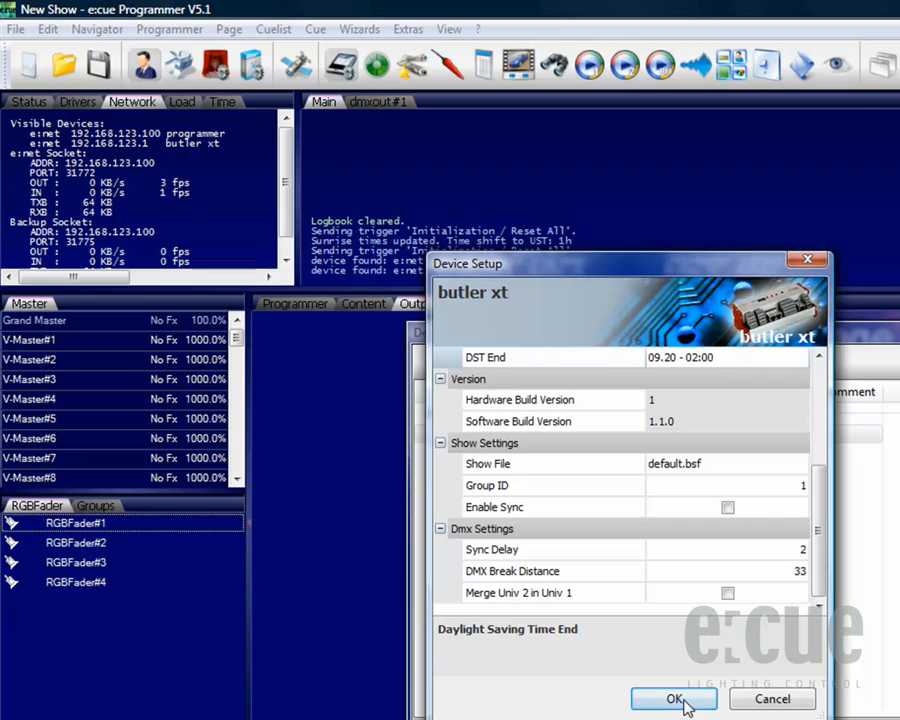
click(673, 699)
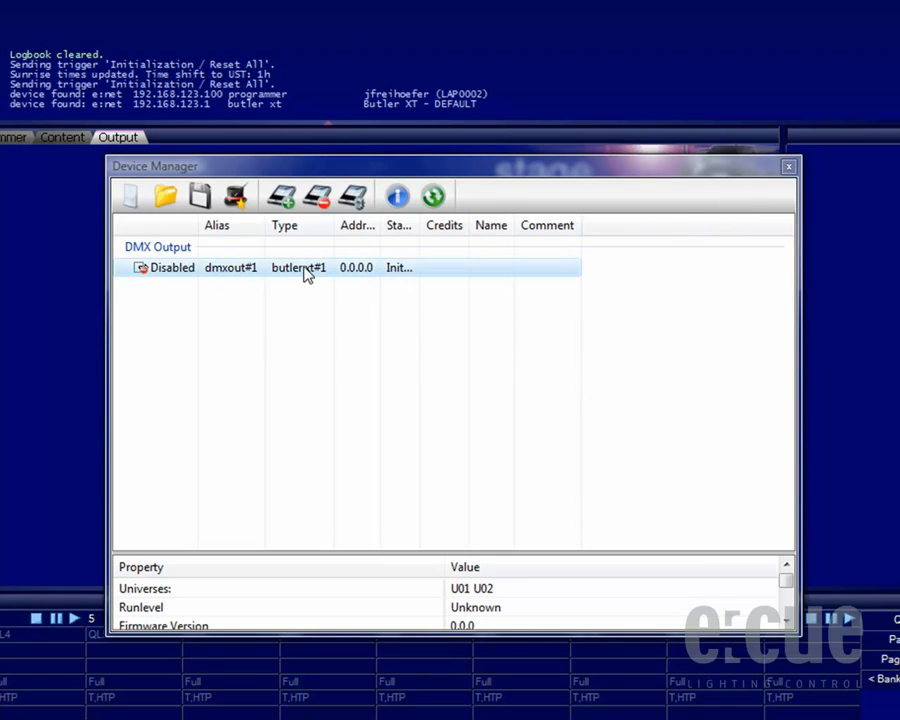
- Re-enable the dmxout#1 Butler XT driver so it searches at 192.168.123.1 again
double_click(297, 267)
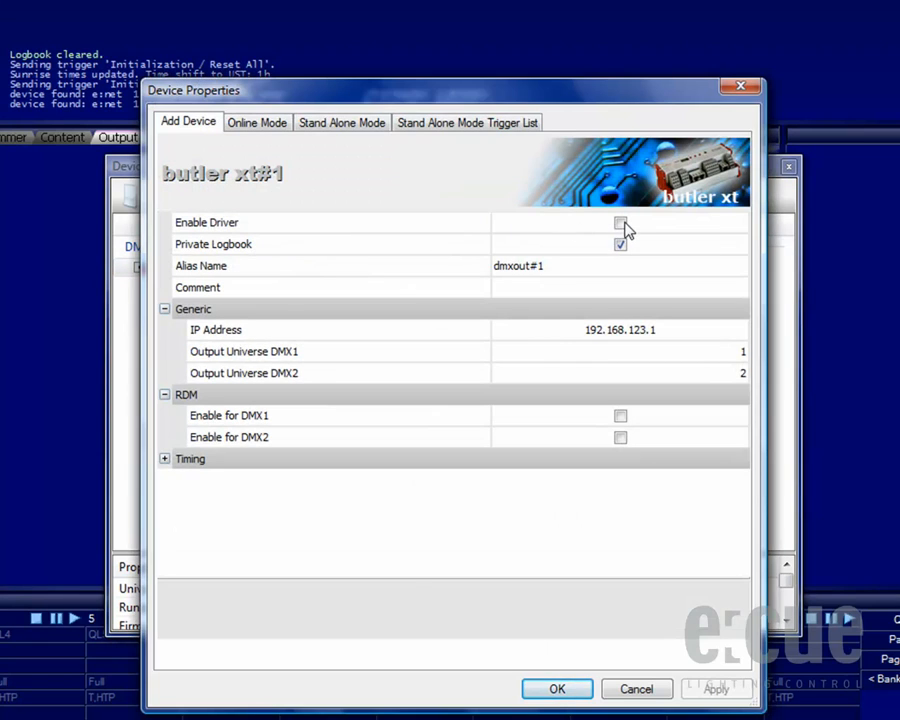
click(620, 222)
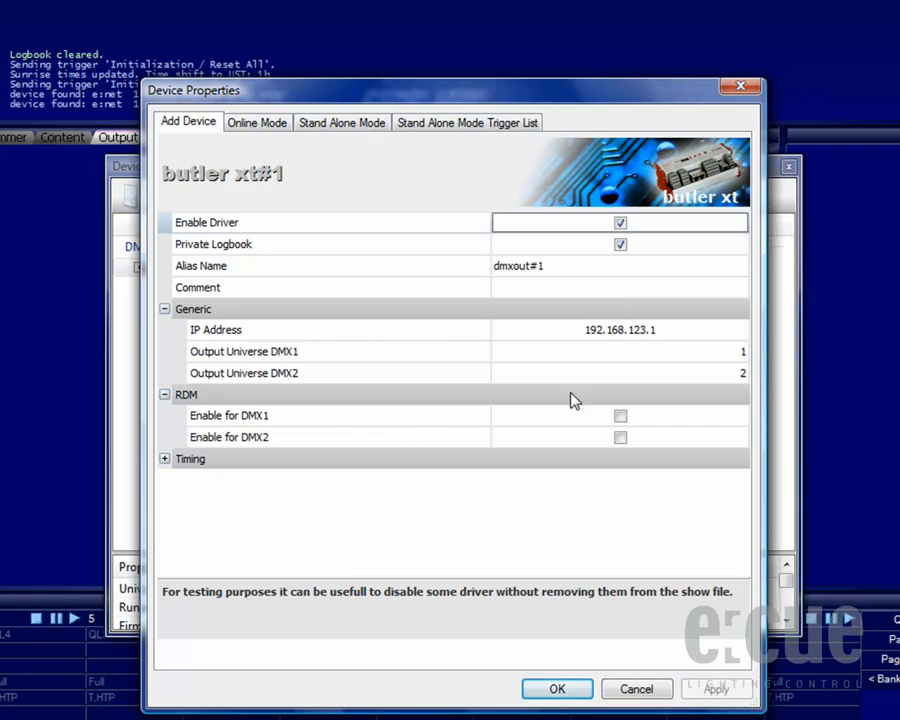
click(557, 689)
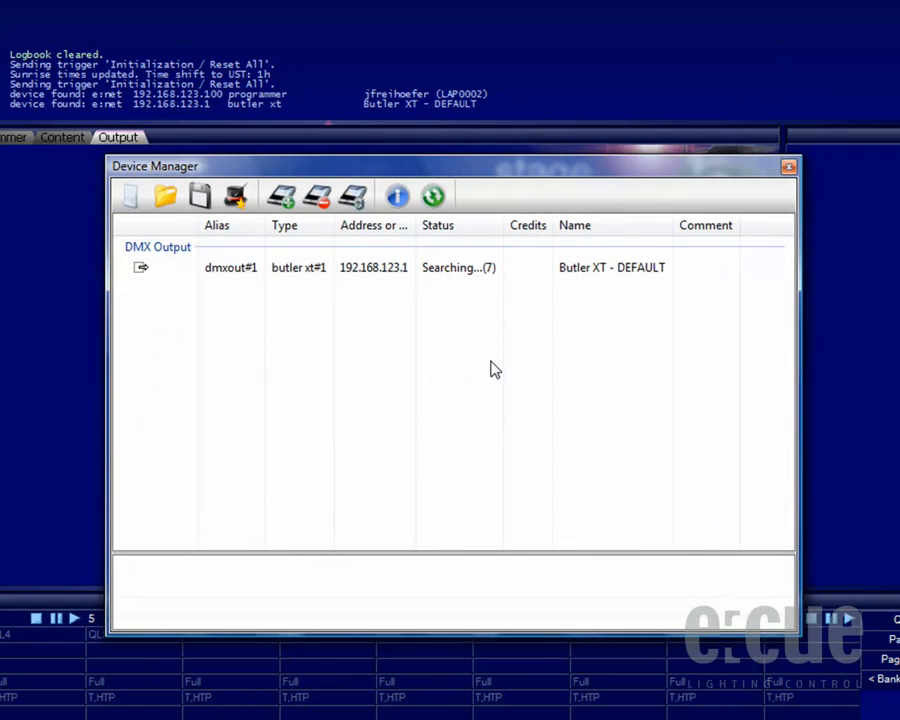